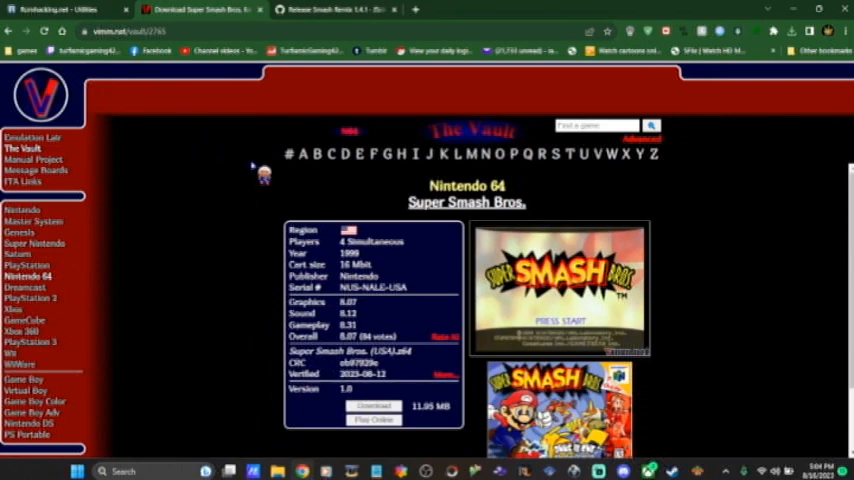
Bring up the Smash Remix 1.4.1 release page and scroll to its assets with smashremix1.4.1.zip.
scroll(down, 3)
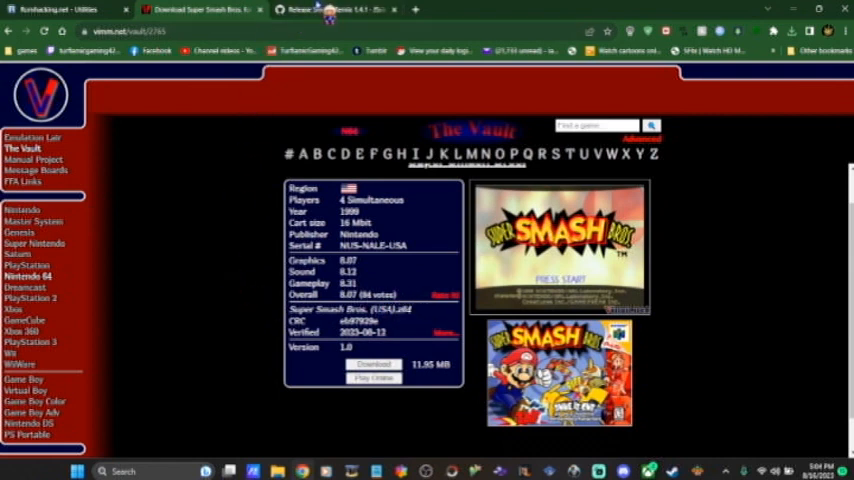
click(330, 9)
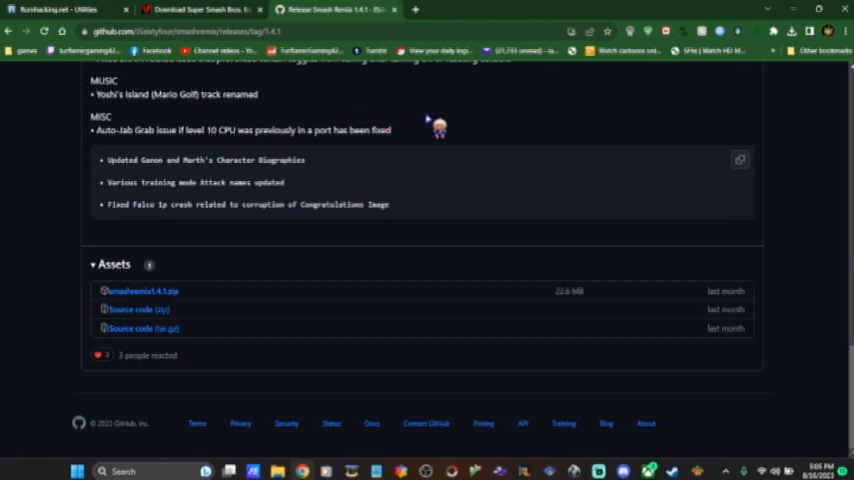
mouse_move(200, 245)
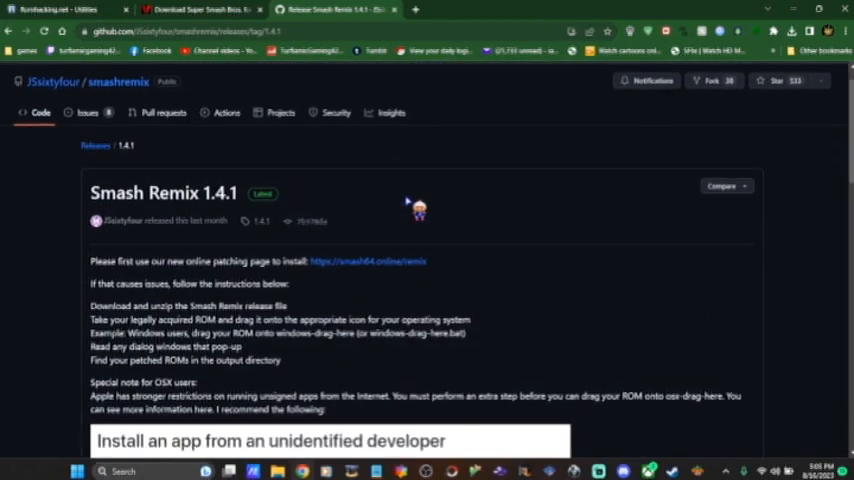
scroll(down, 3)
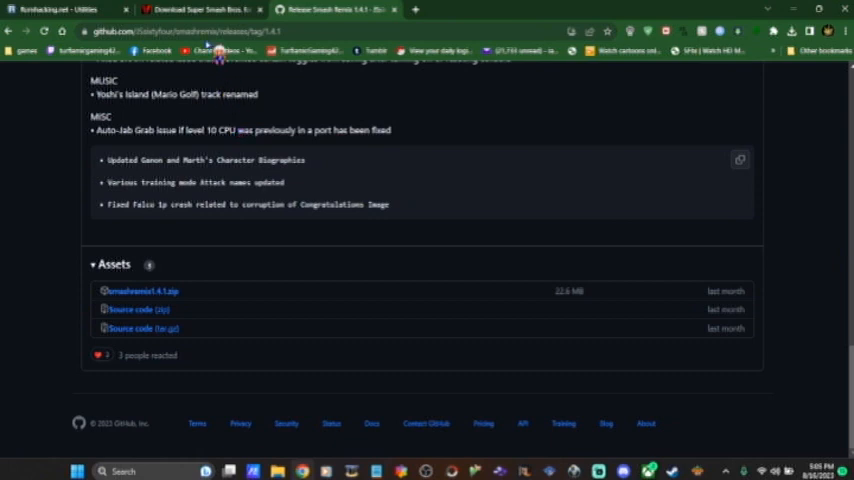
mouse_move(200, 9)
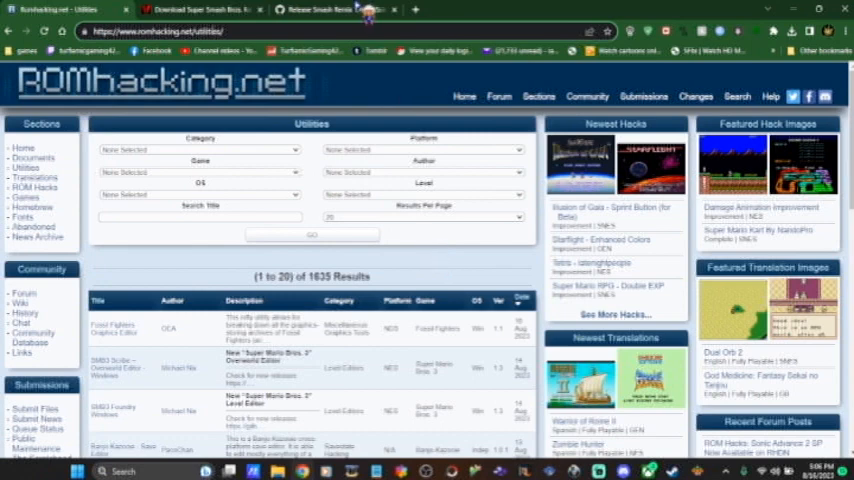
mouse_move(320, 9)
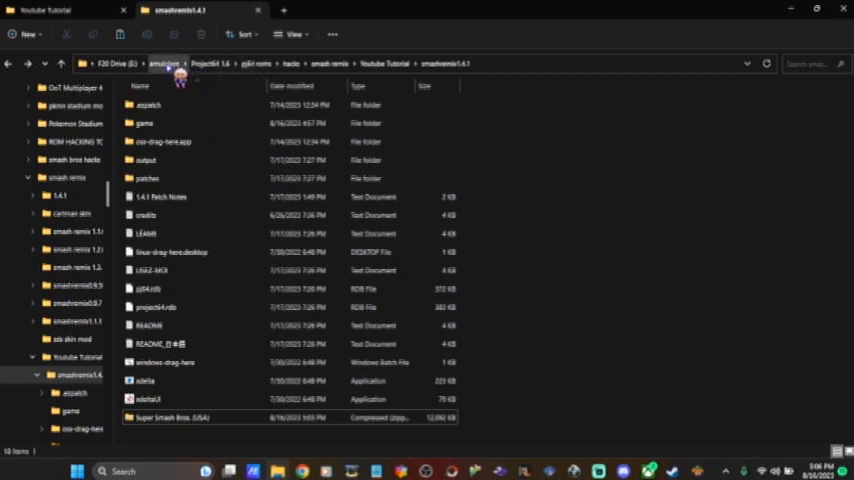
mouse_move(225, 75)
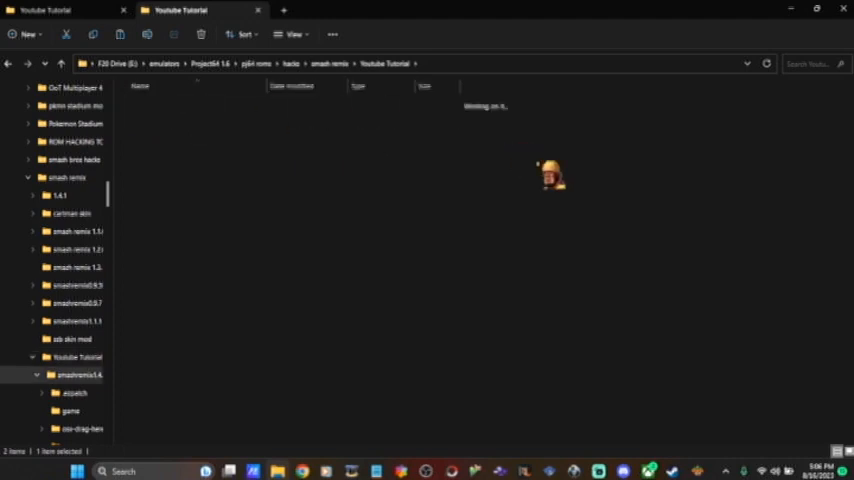
Enter the smashremix1.4.1 folder and launch xdeltaUI from it.
double_click(77, 374)
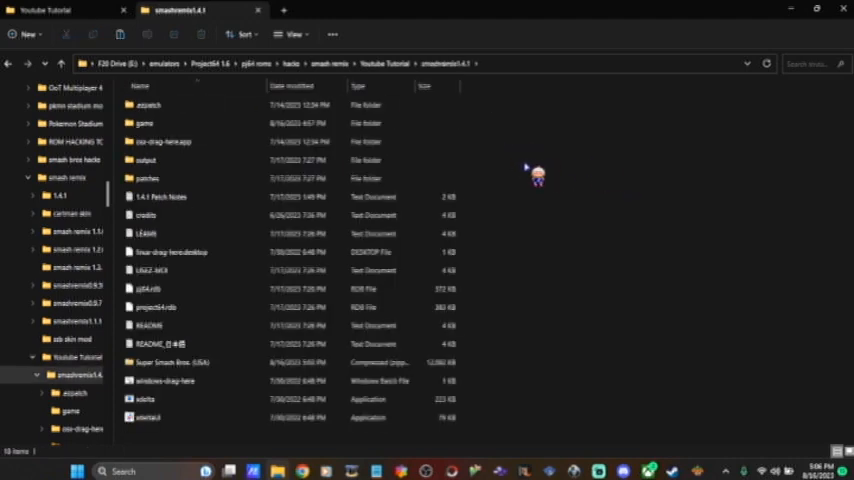
click(160, 362)
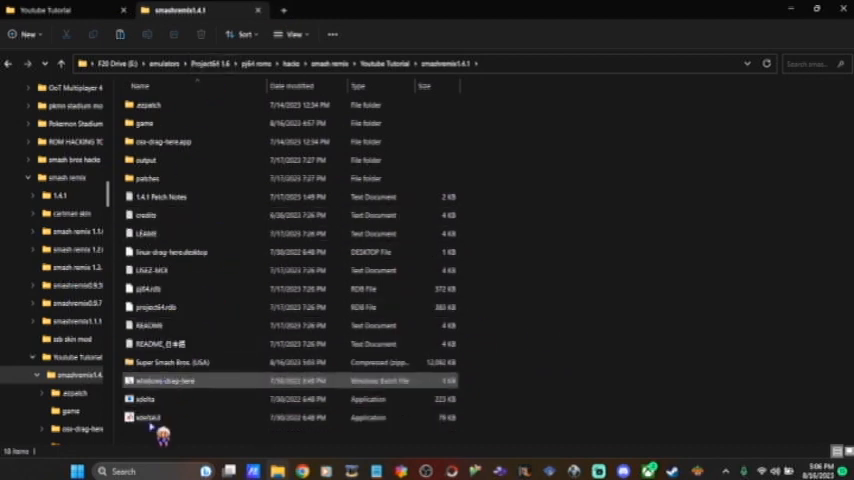
click(150, 417)
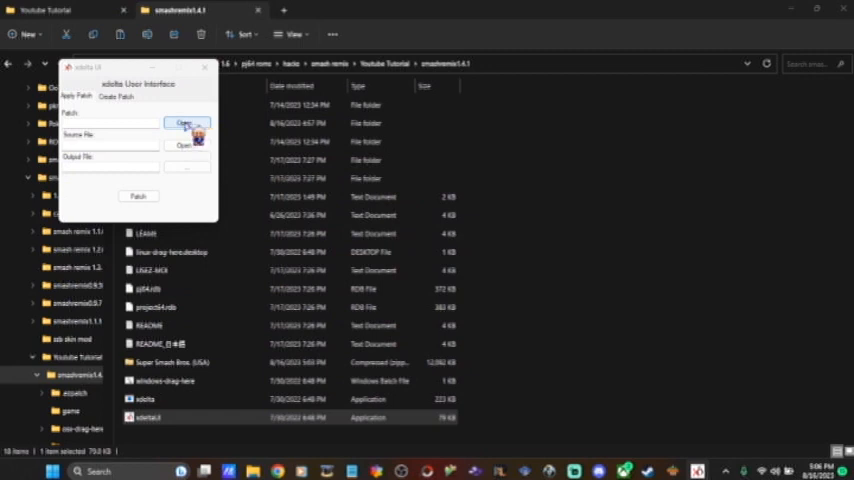
click(185, 122)
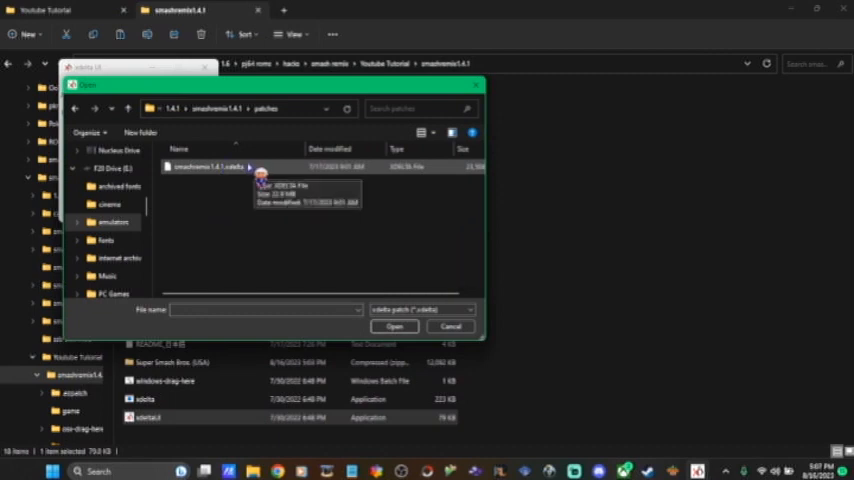
click(395, 327)
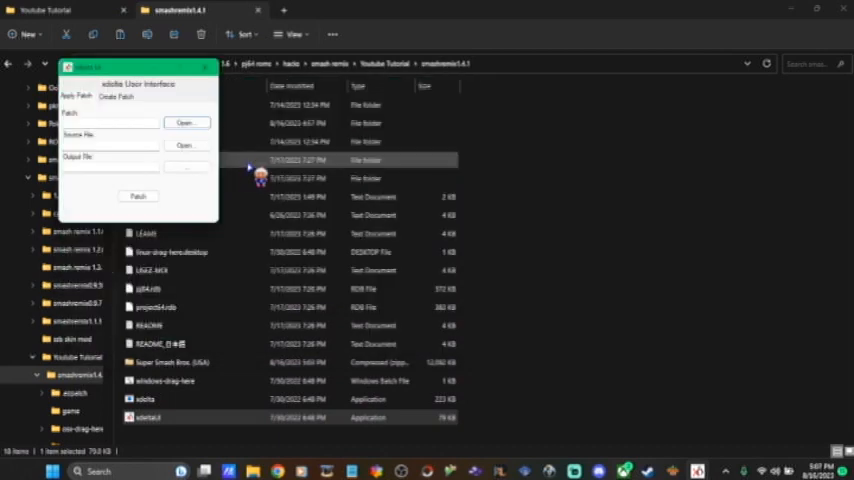
click(186, 122)
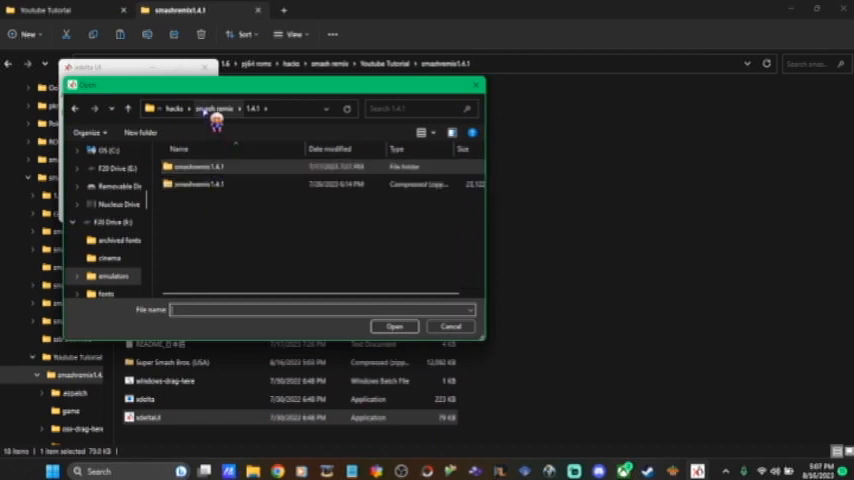
mouse_move(228, 120)
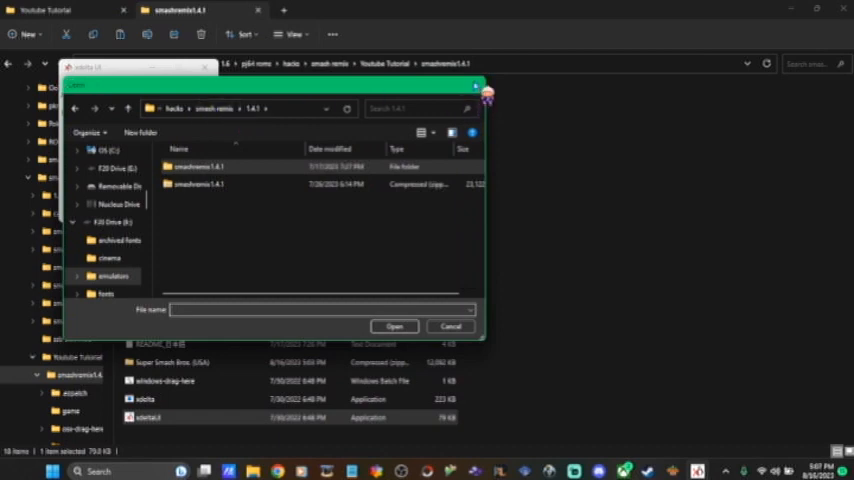
click(450, 326)
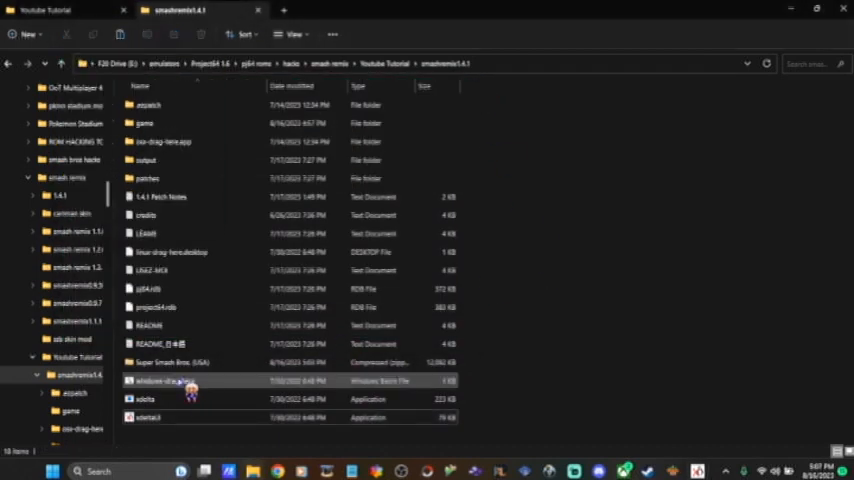
click(200, 362)
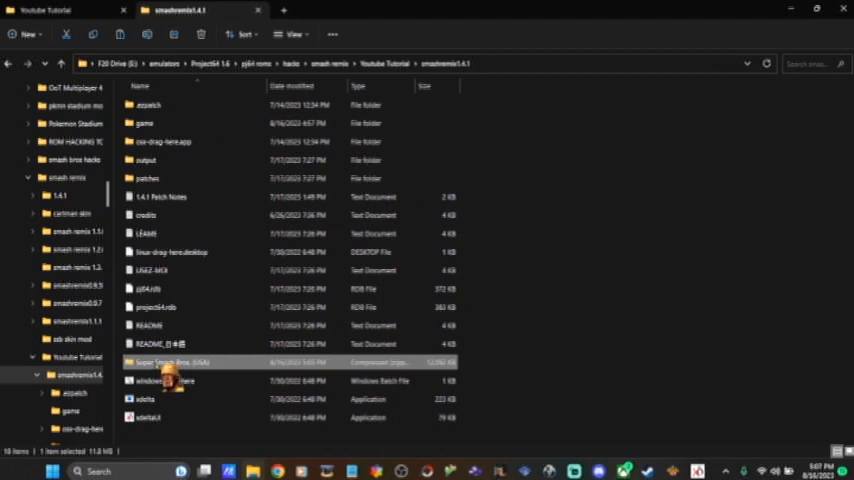
Extract the Super Smash Bros. (USA) zip into the smashremix1.4.1 folder.
right_click(180, 362)
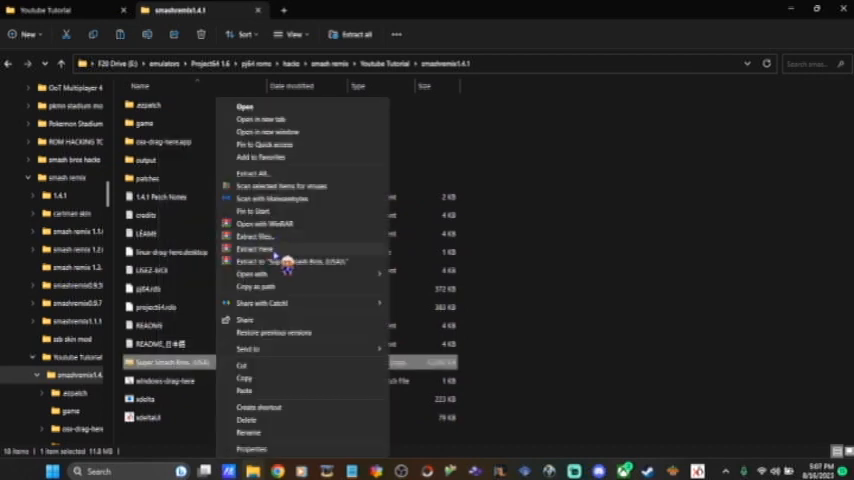
click(253, 236)
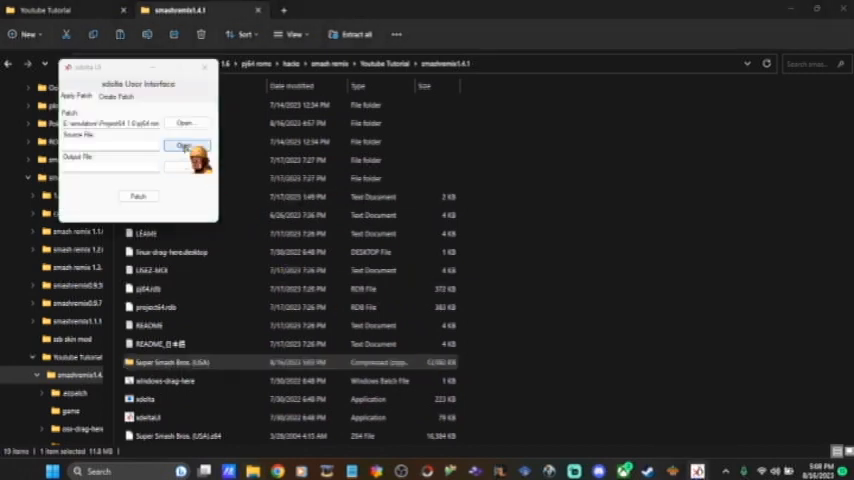
Browse for the source ROM, locating Super Smash Bros. (USA).z64 in the folder.
click(186, 147)
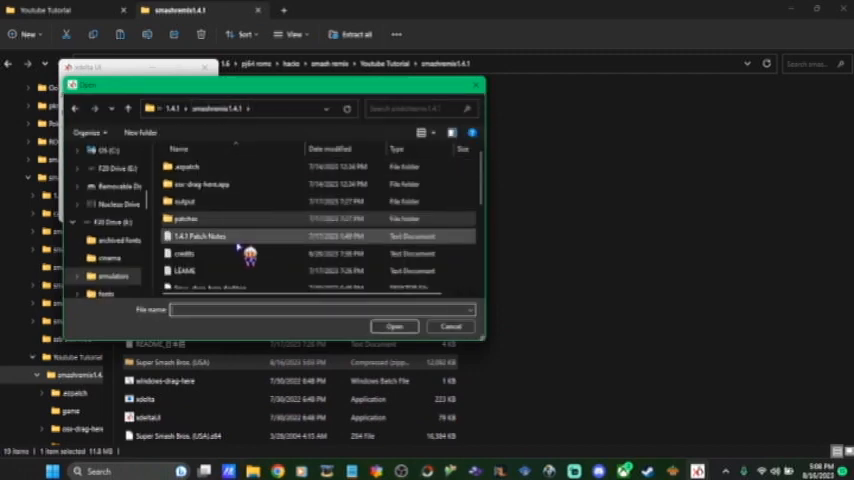
scroll(down, 3)
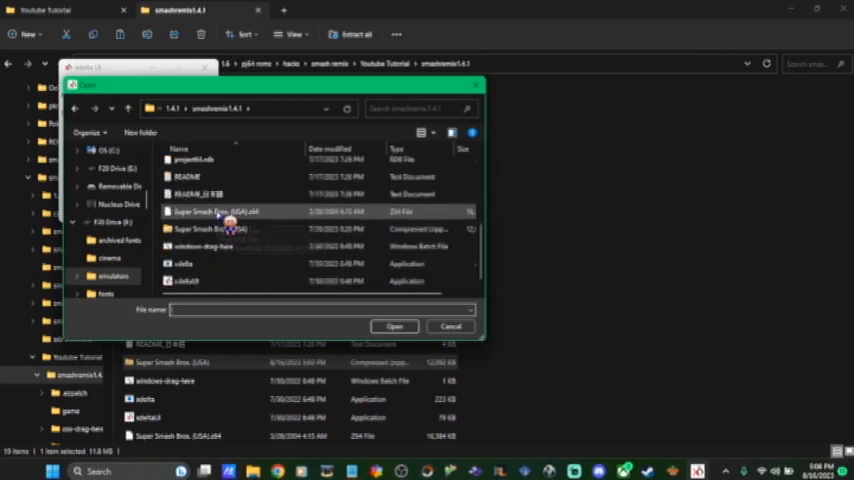
mouse_move(210, 211)
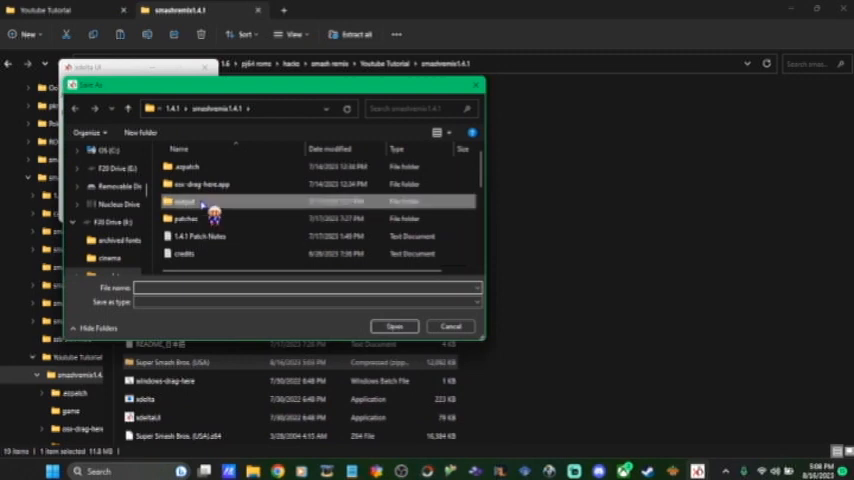
Save the output as the Smash Remix file in the output folder and apply the patch.
double_click(185, 201)
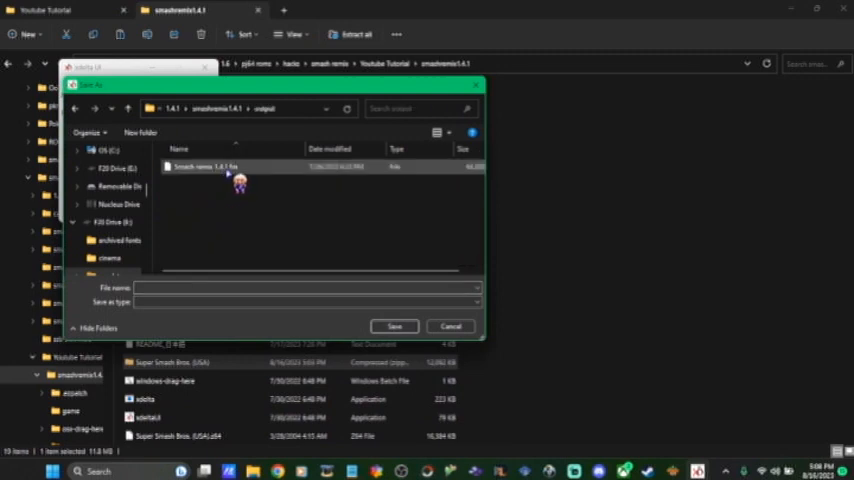
mouse_move(230, 170)
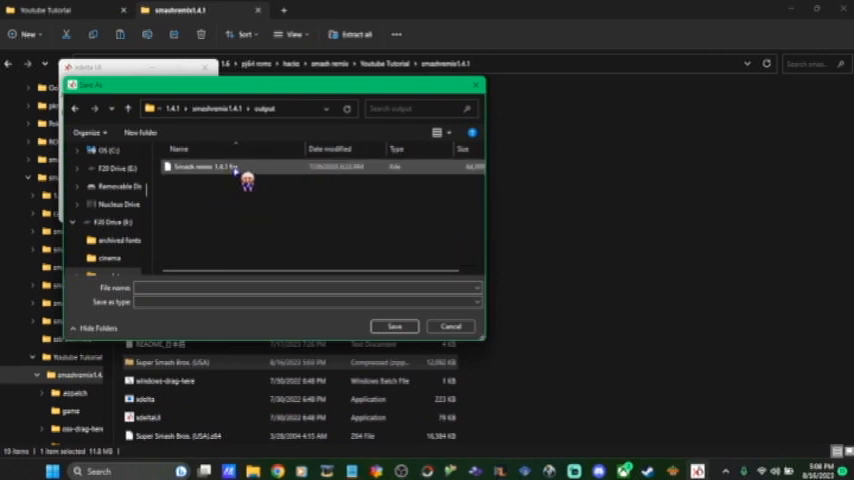
click(205, 166)
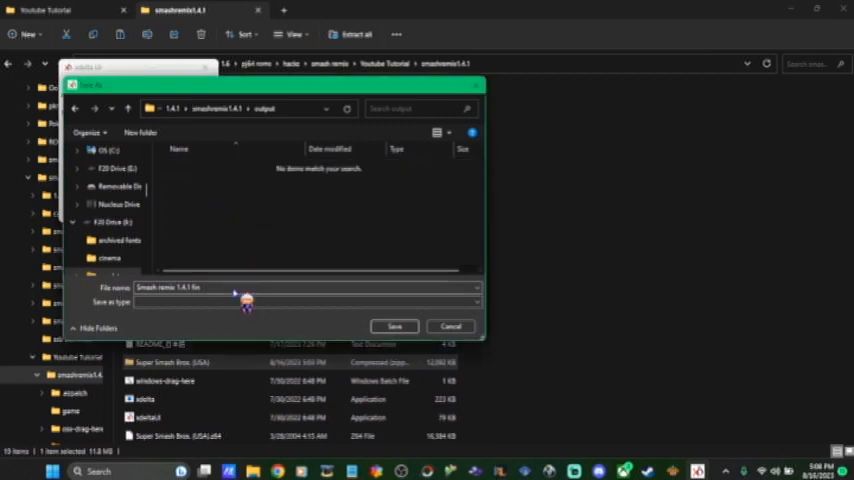
text(smsl)
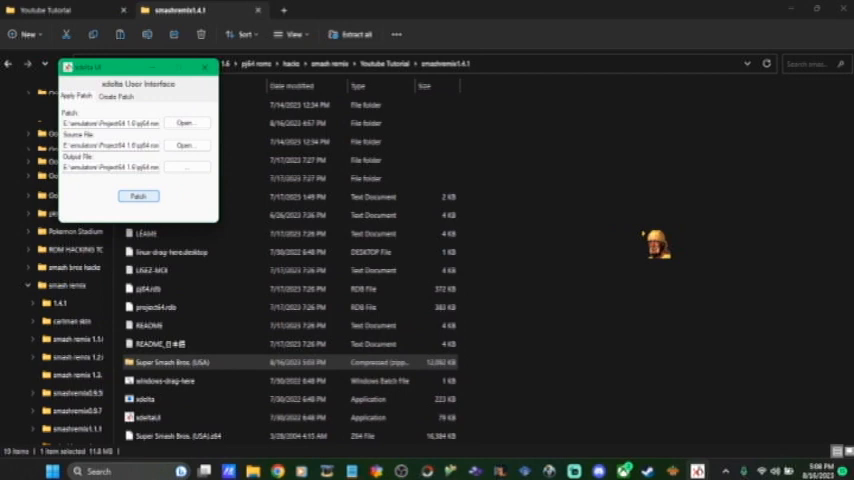
click(138, 196)
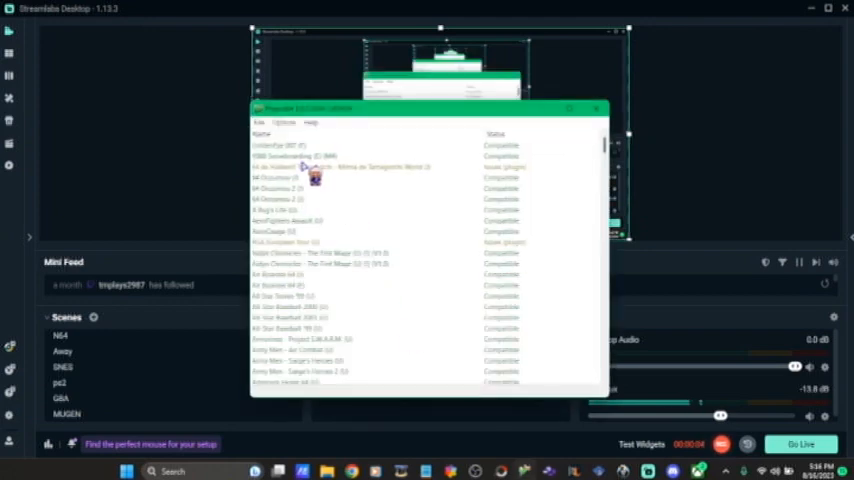
Start Open ROM and navigate through hacks, smash remix, smashremix1.4.1 into the game folder.
click(261, 122)
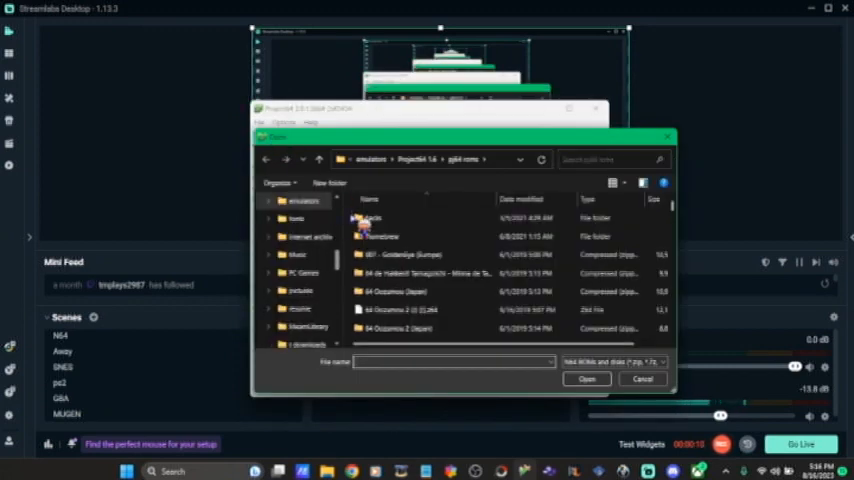
double_click(382, 236)
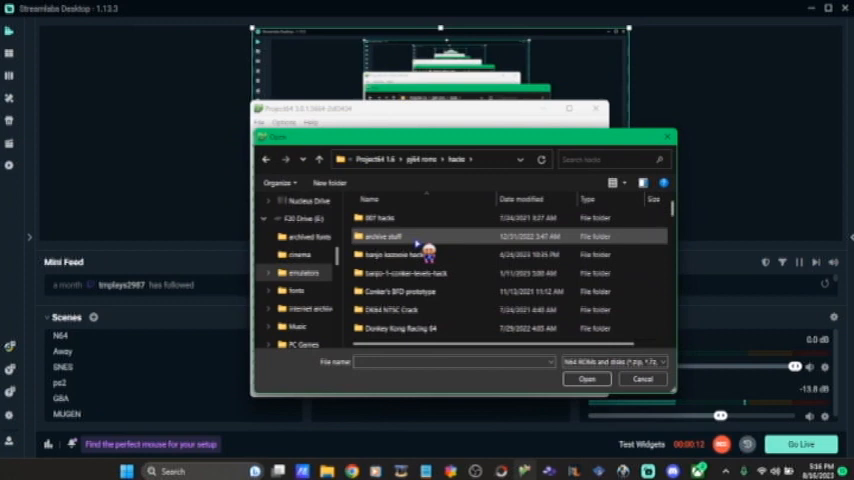
scroll(down, 3)
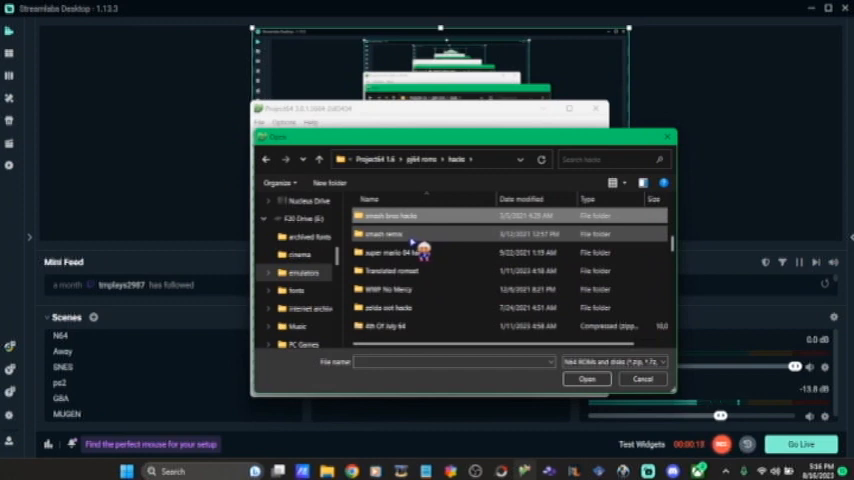
double_click(390, 234)
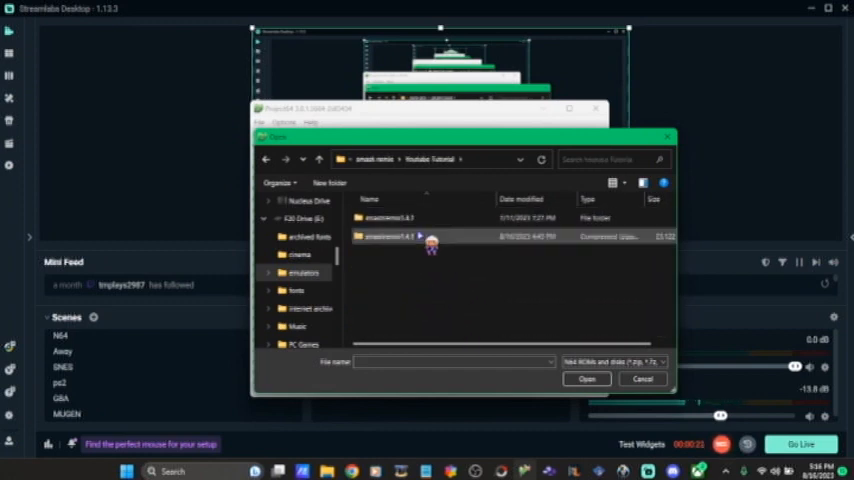
double_click(390, 236)
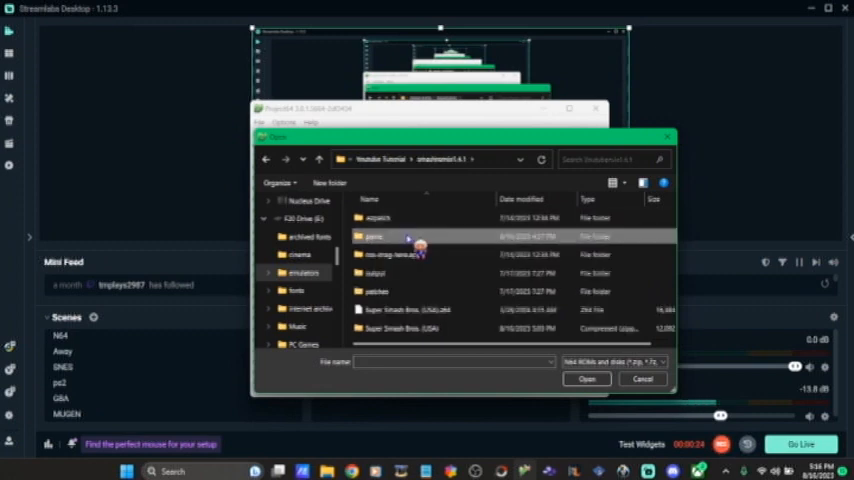
double_click(373, 236)
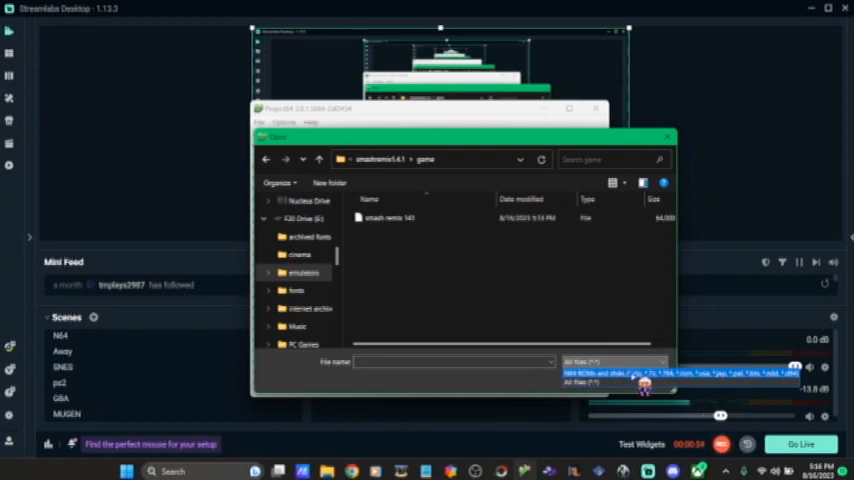
mouse_move(527, 300)
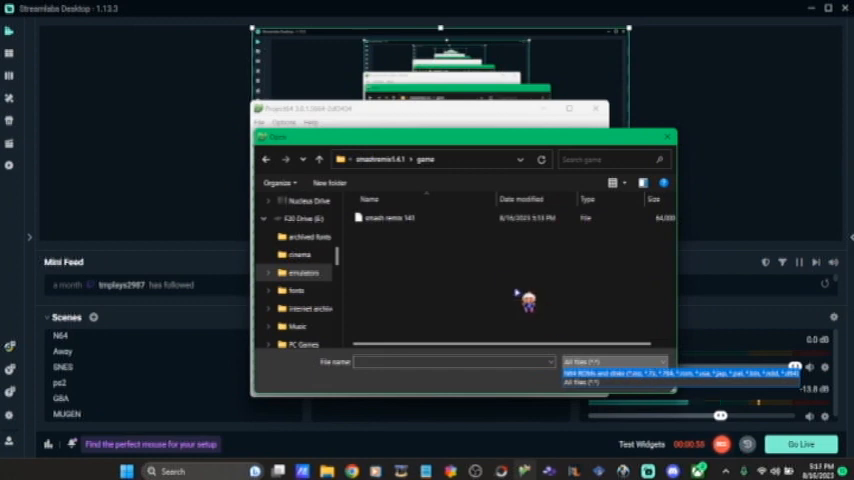